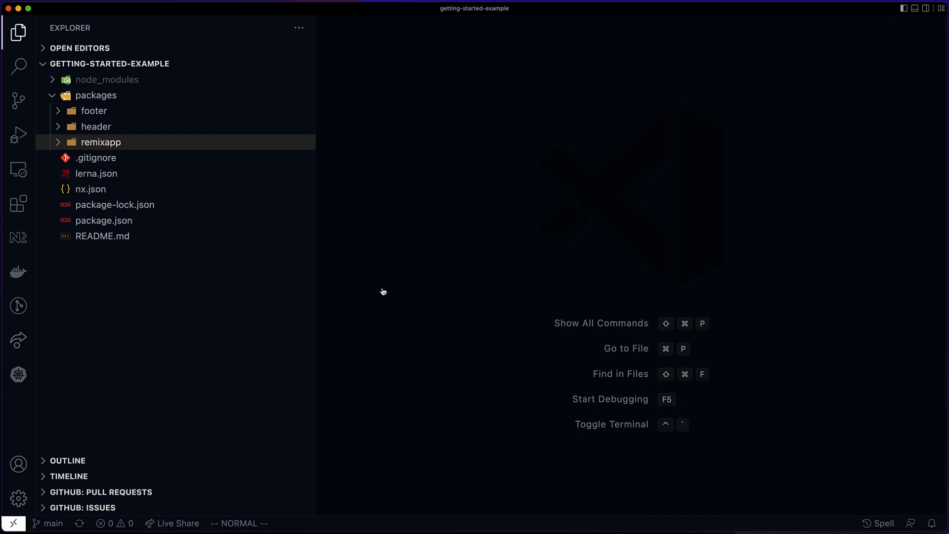
# Expand the packages/remixapp folder in the Explorer to reveal its files.
pyautogui.click(94, 110)
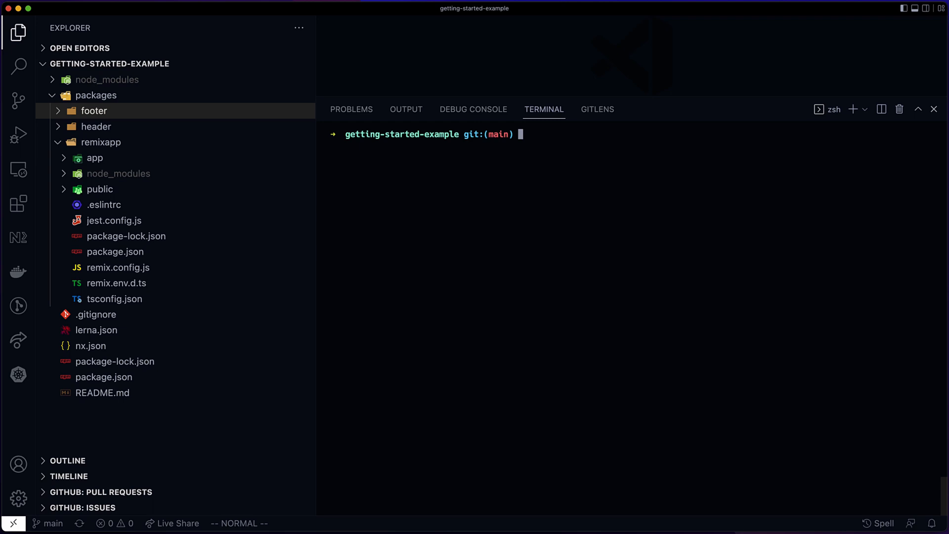
# Run npx lerna run build --scope=remixapp so remixapp and its 2 dependent tasks build.
pyautogui.write('npx lerna run build --scope=remixapp')
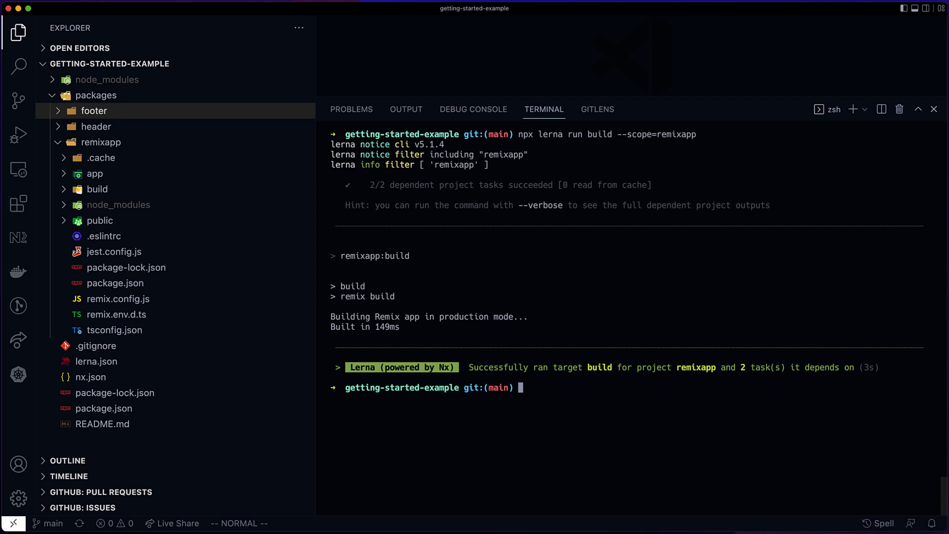
pyautogui.write('cle')
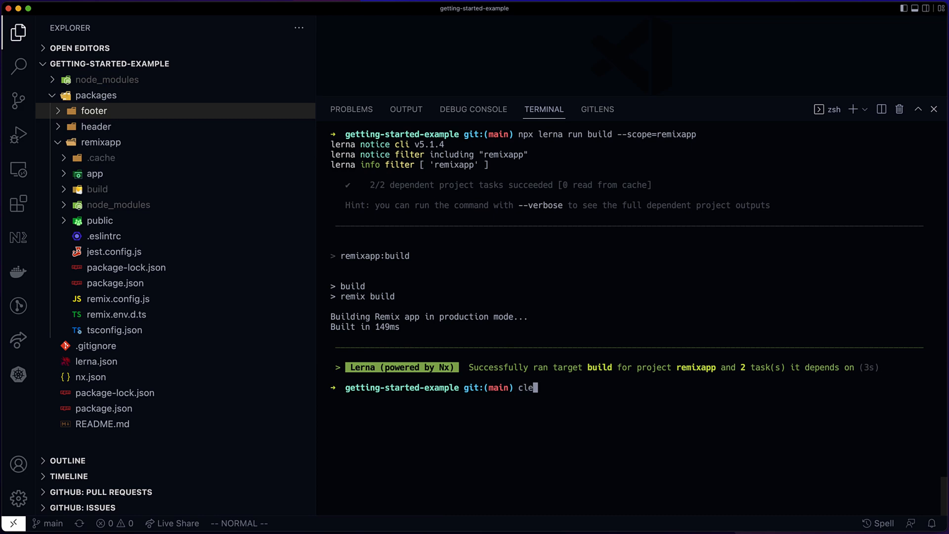
# Clear the terminal and rerun the remixapp build so all 3 tasks come from cache.
pyautogui.press('Return')
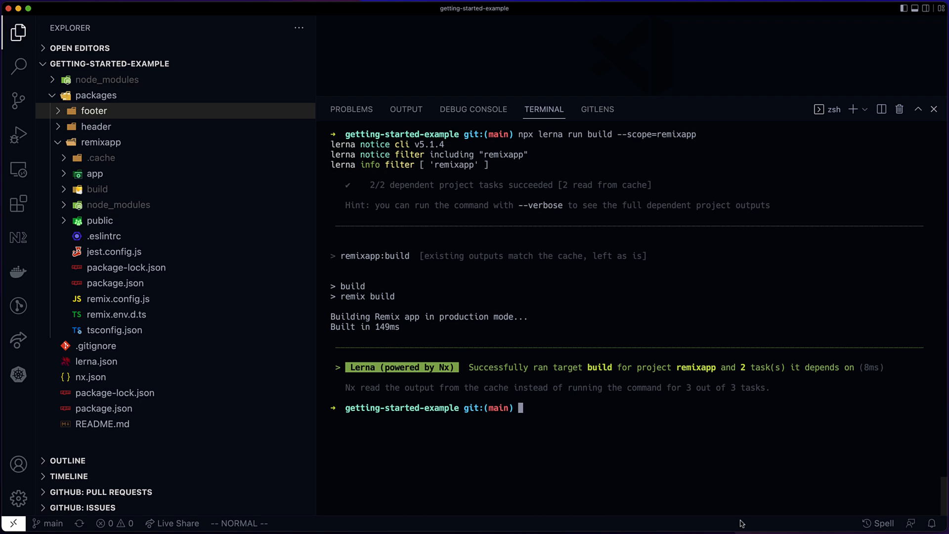
pyautogui.moveTo(278, 249)
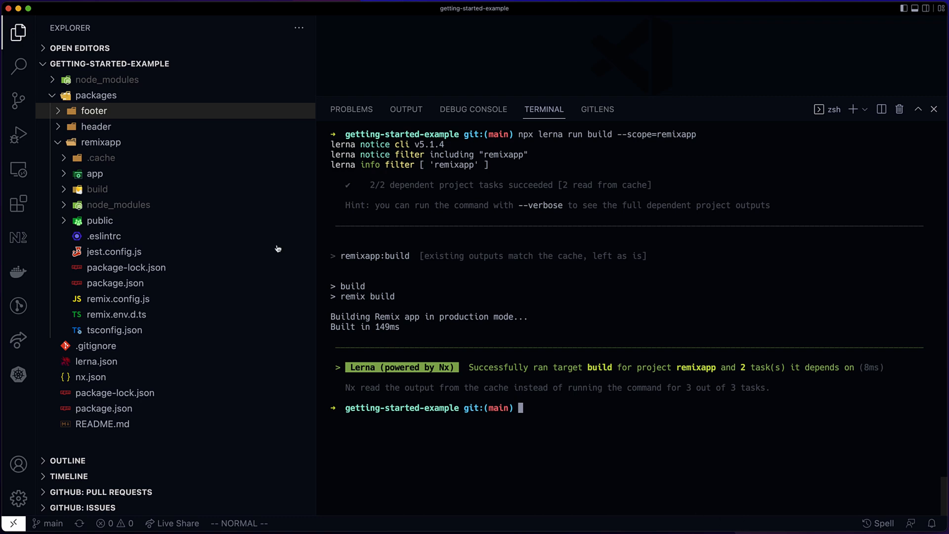
# Browse the remixapp and header folders, close the terminal and view remixapp's package.json build outputs.
pyautogui.click(95, 174)
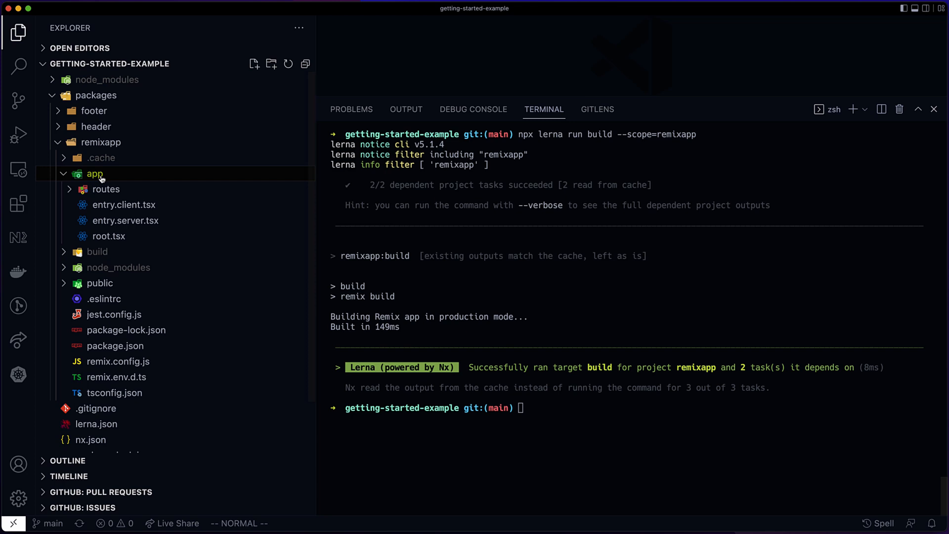
pyautogui.click(96, 125)
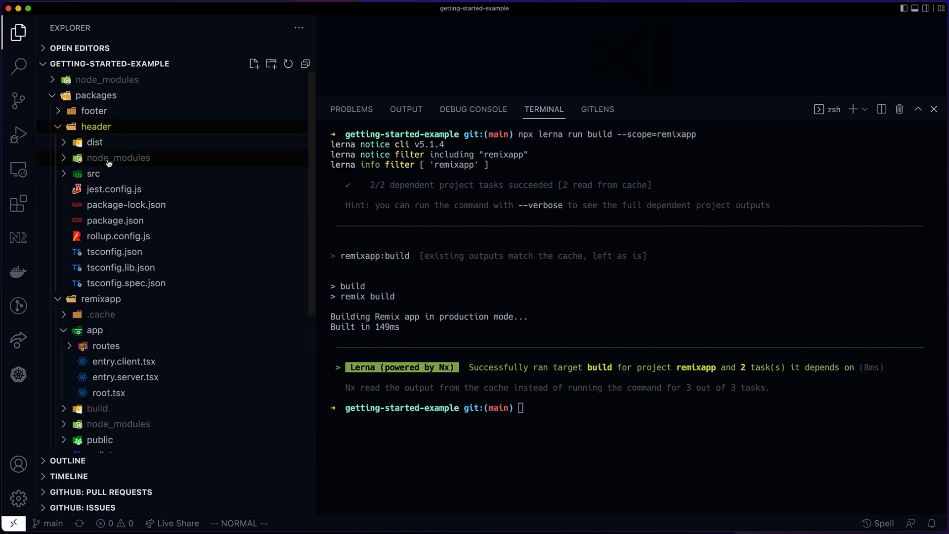
pyautogui.click(94, 174)
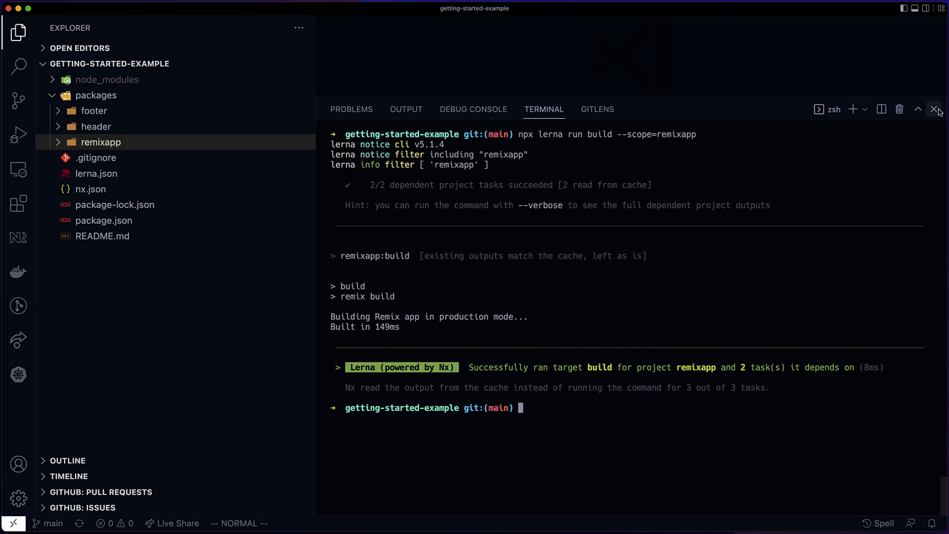
pyautogui.click(937, 110)
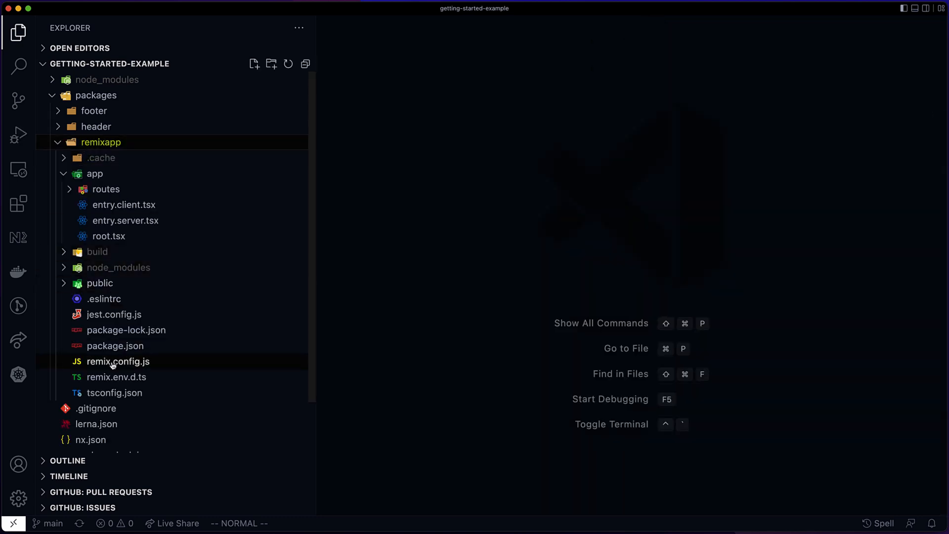
pyautogui.click(115, 346)
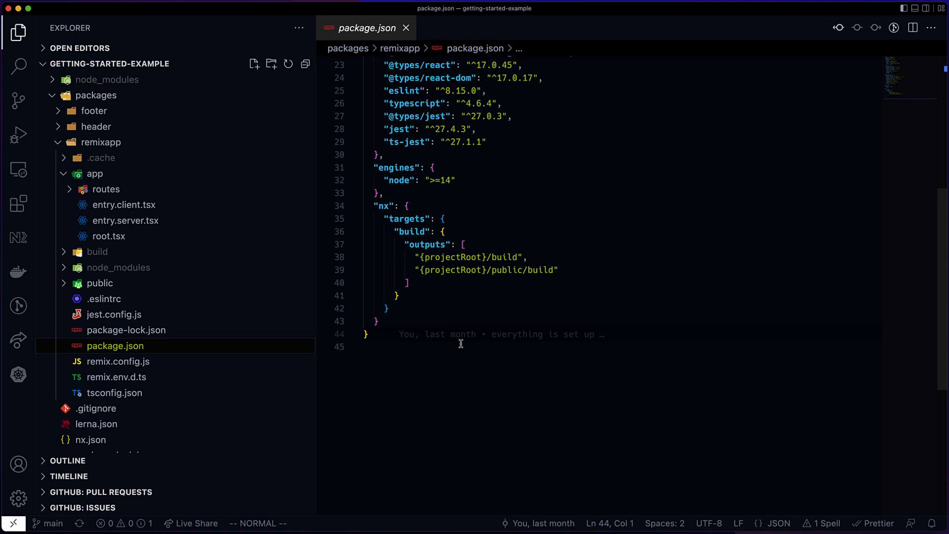
# Add an "inputs" array with a {projectRoot}/ glob to the nx build target.
pyautogui.click(462, 244)
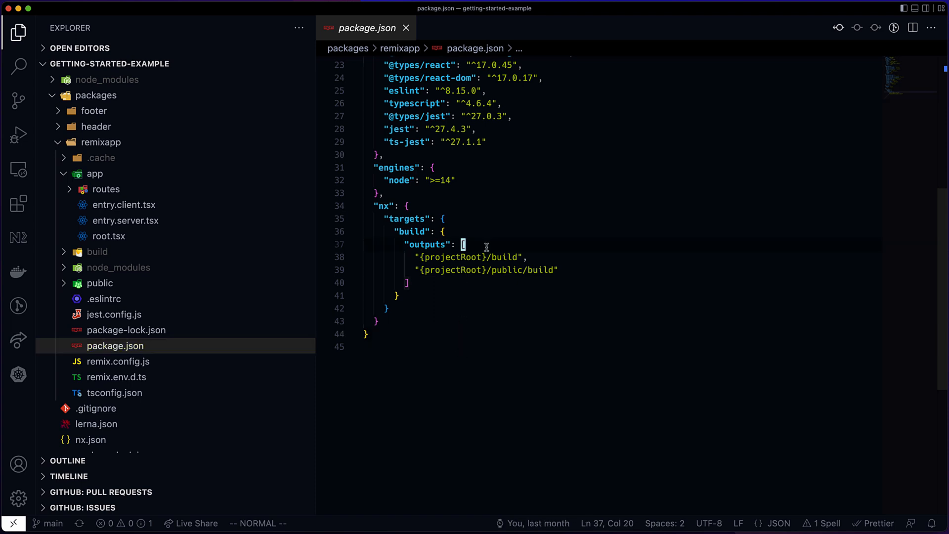
pyautogui.write('"inputs": [],')
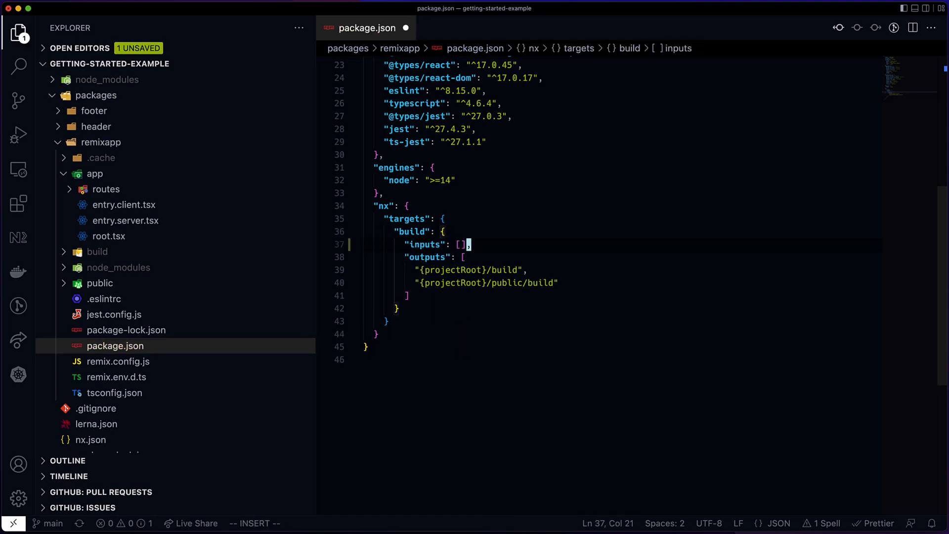
pyautogui.write('"{projectRoot}/"')
pyautogui.write('npx lerna run build --scope=remixapp')
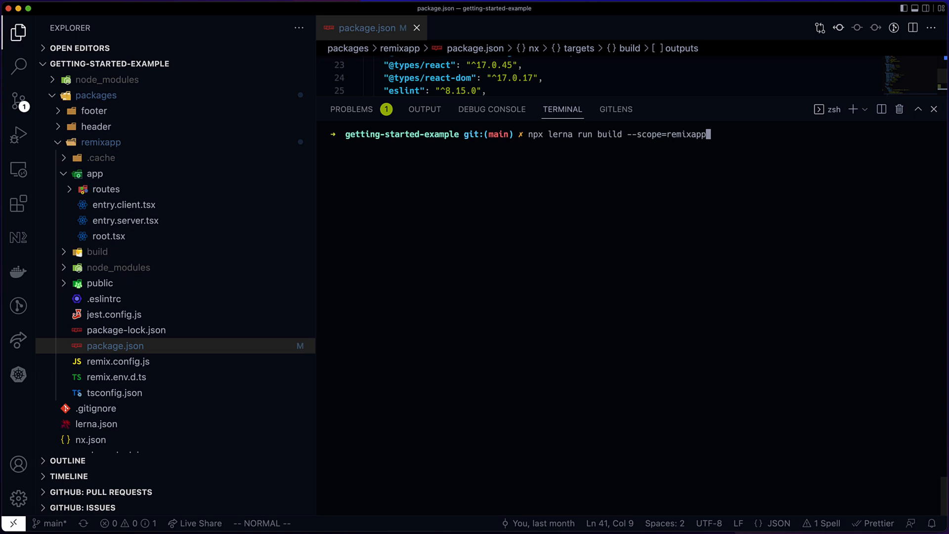
# Rebuild, then add a '// changing prod file' comment in entry.client.tsx.
pyautogui.press('Return')
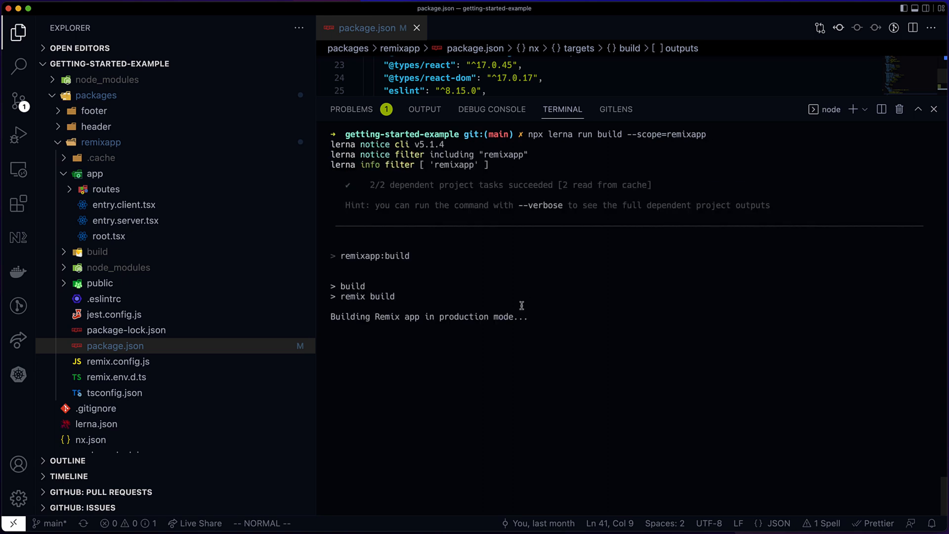
pyautogui.click(124, 205)
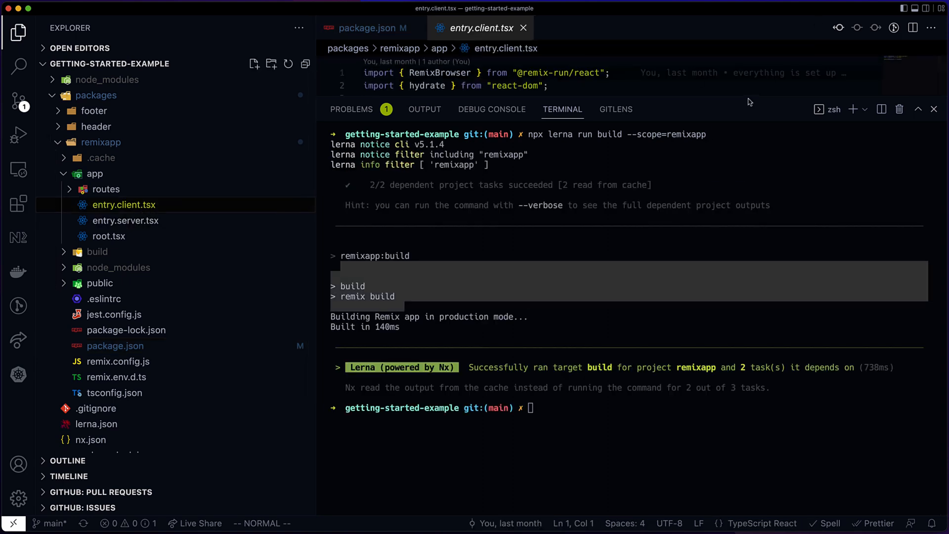
pyautogui.write('// changing')
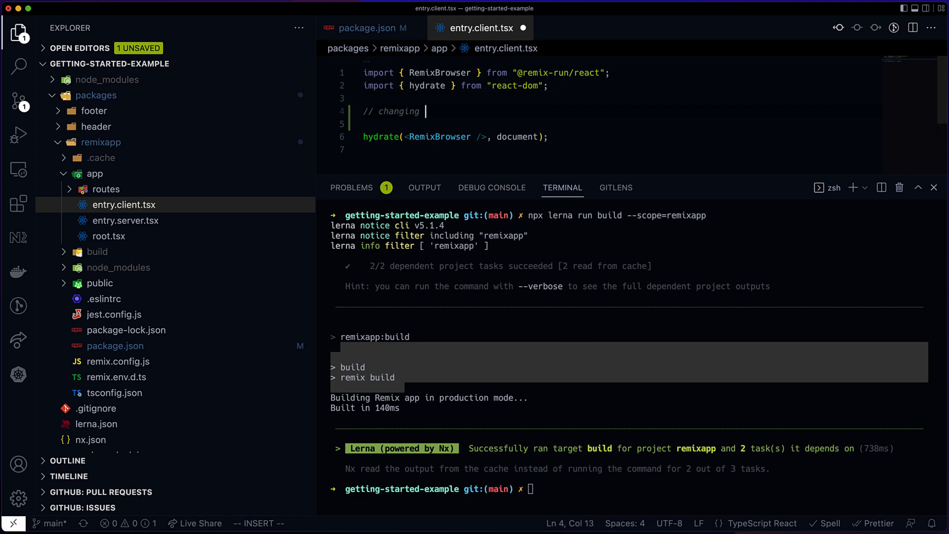
pyautogui.write('prod file')
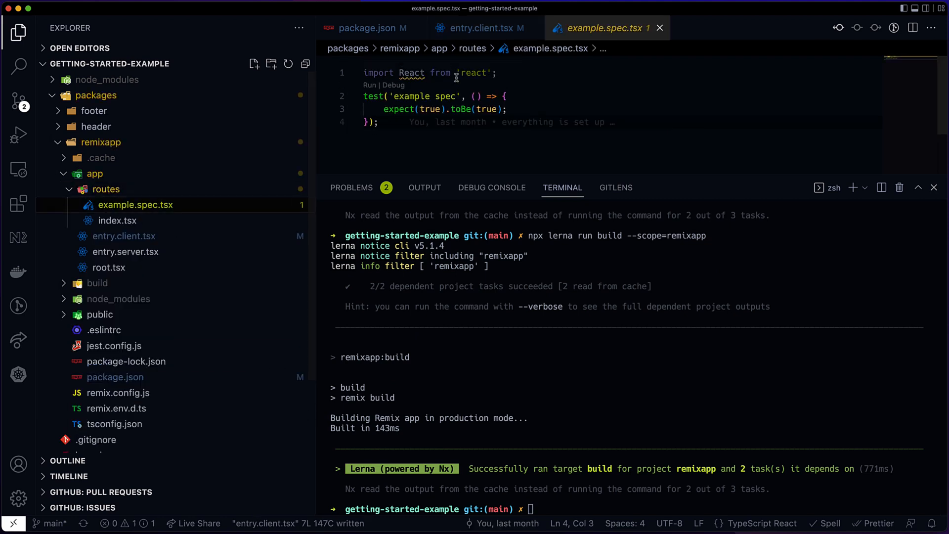
# Add '// change some spec file' to example.spec.tsx and confirm the build stays cached.
pyautogui.write('// change some spec file')
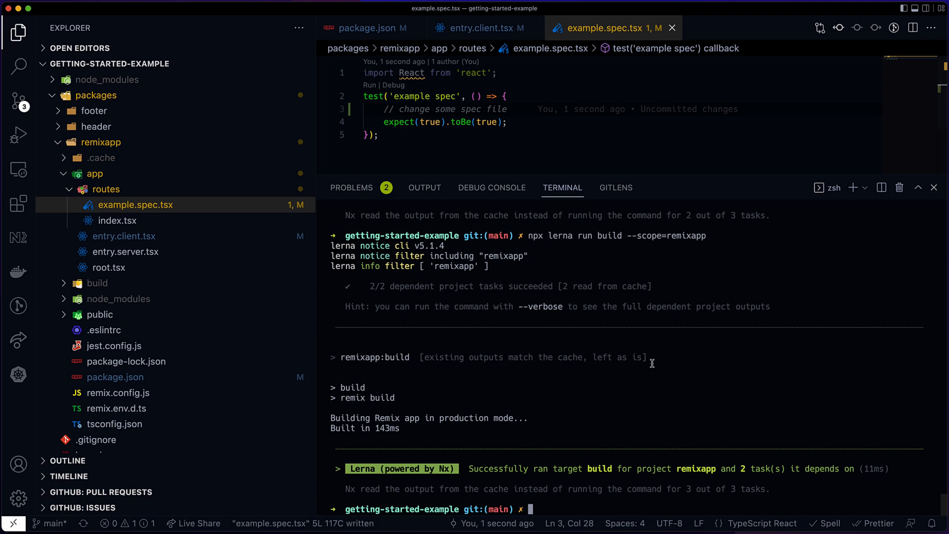
pyautogui.doubleClick(533, 357)
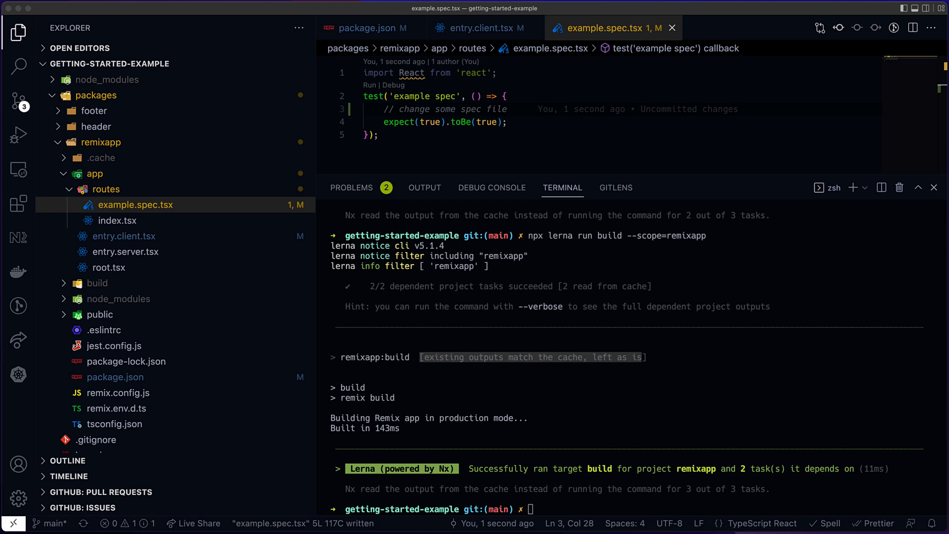
pyautogui.moveTo(524, 231)
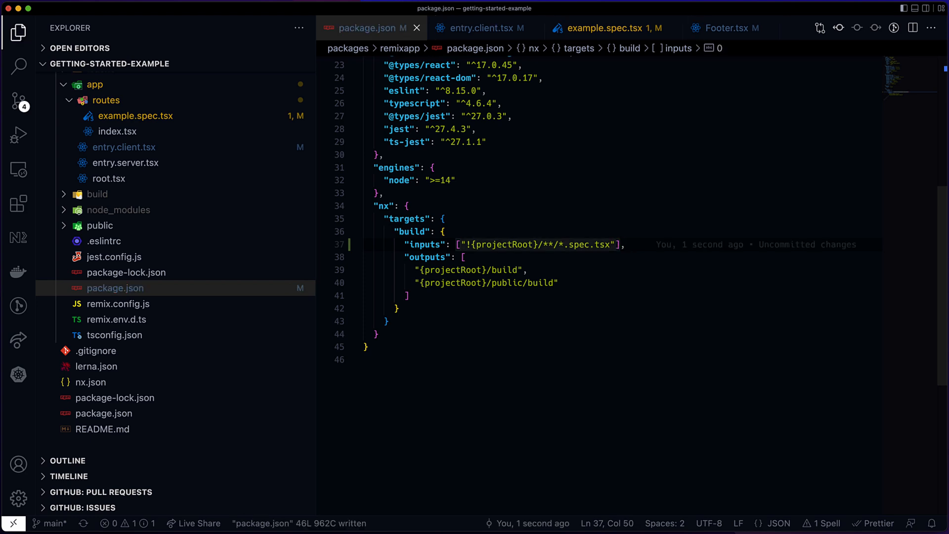
pyautogui.moveTo(467, 304)
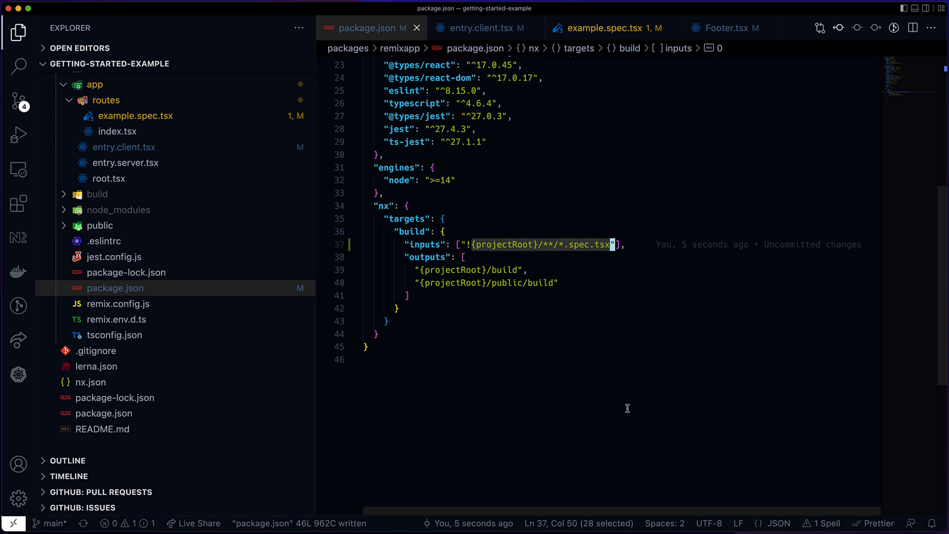
# Remove the inputs line from remixapp's build target and search for nx.json.
pyautogui.click(369, 360)
pyautogui.write('nx.')
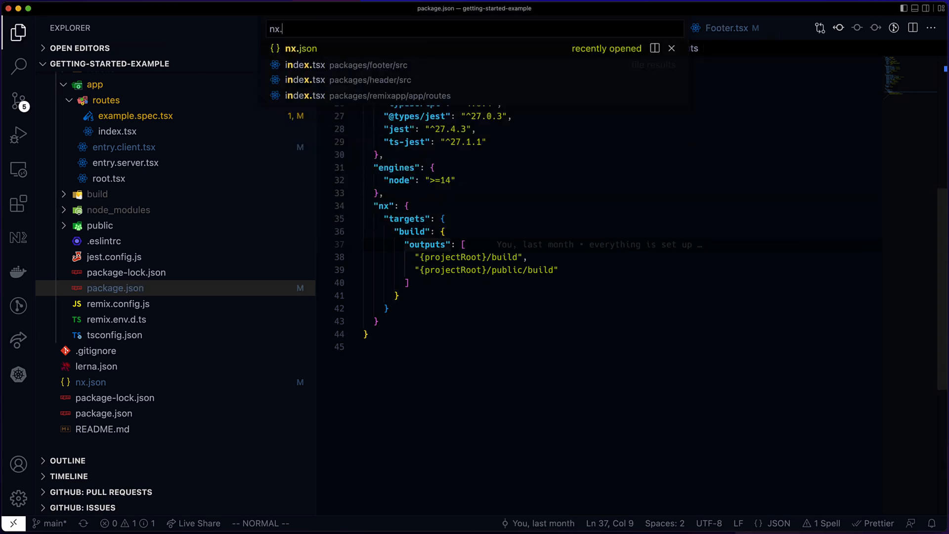
# Add a namedInputs block with default and prod globs to nx.json.
pyautogui.click(301, 48)
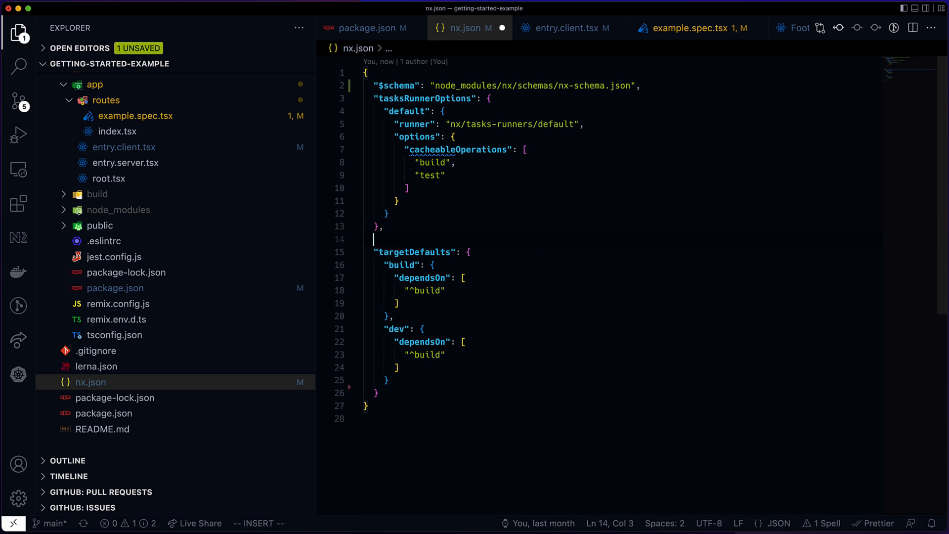
pyautogui.write('namedInputs": {')
pyautogui.write('"inputs": [""],')
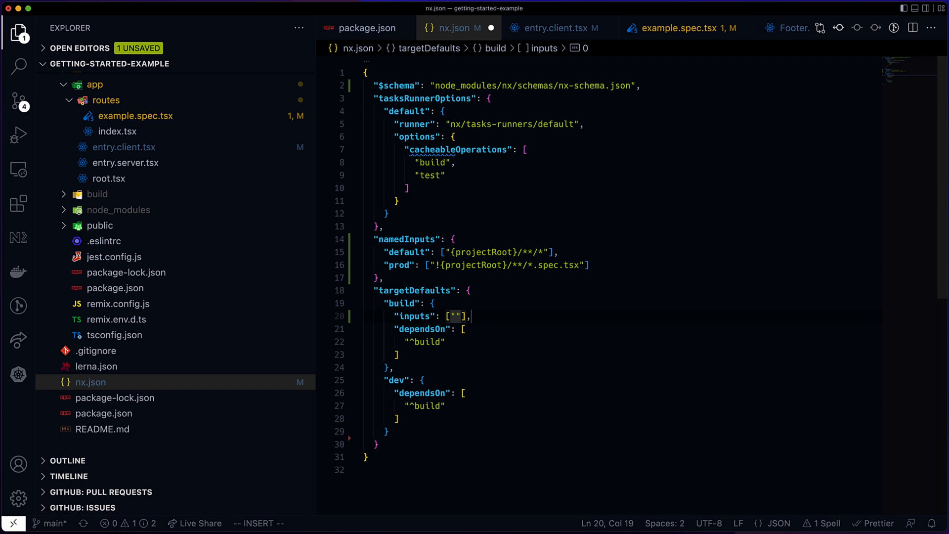
pyautogui.write('prod", "')
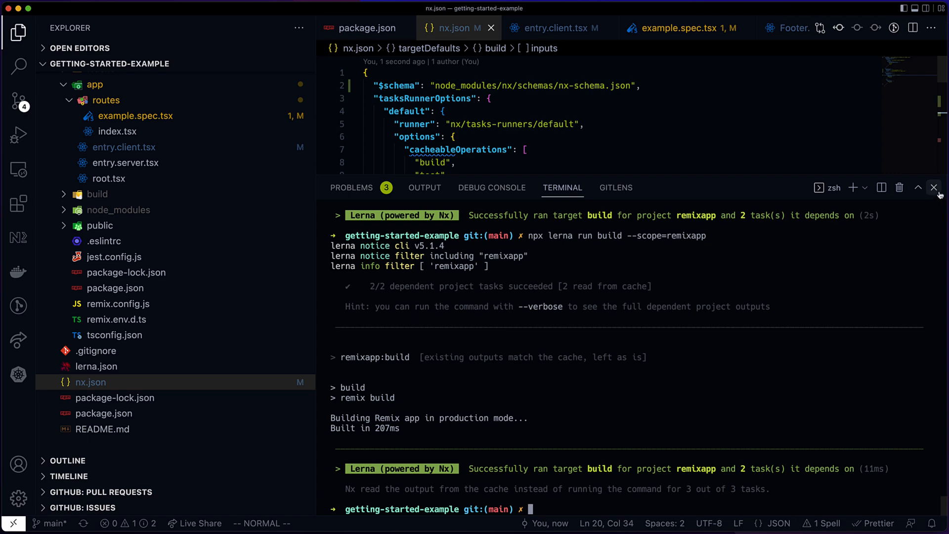
# Rebuild after the Footer.tsx comment, then add a comment to Footer.spec.tsx.
pyautogui.click(934, 187)
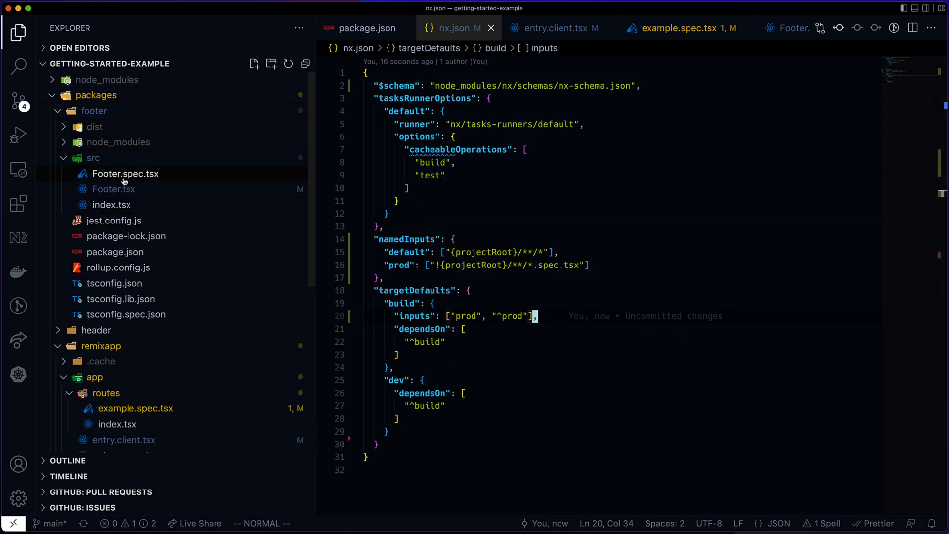
pyautogui.click(113, 189)
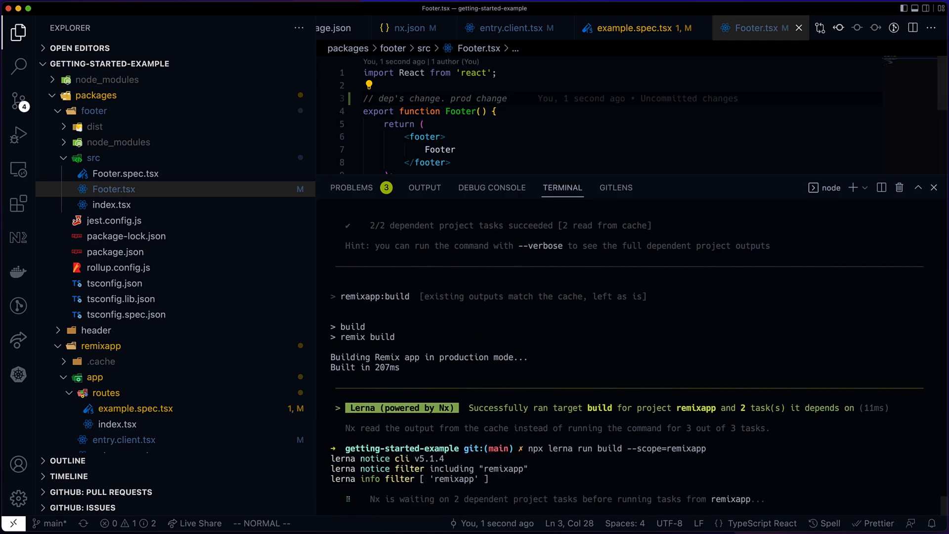
pyautogui.scroll(-3)
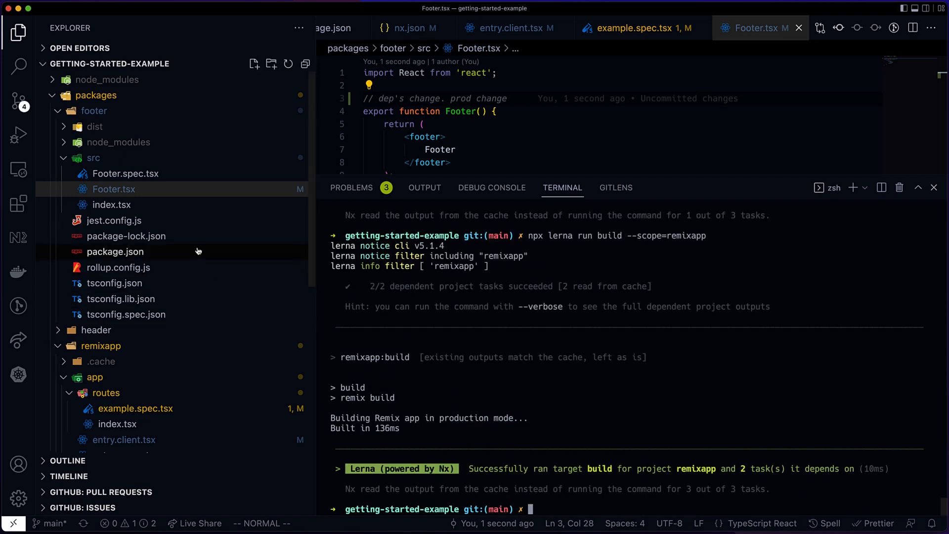
pyautogui.click(127, 174)
pyautogui.write("// footer's spec")
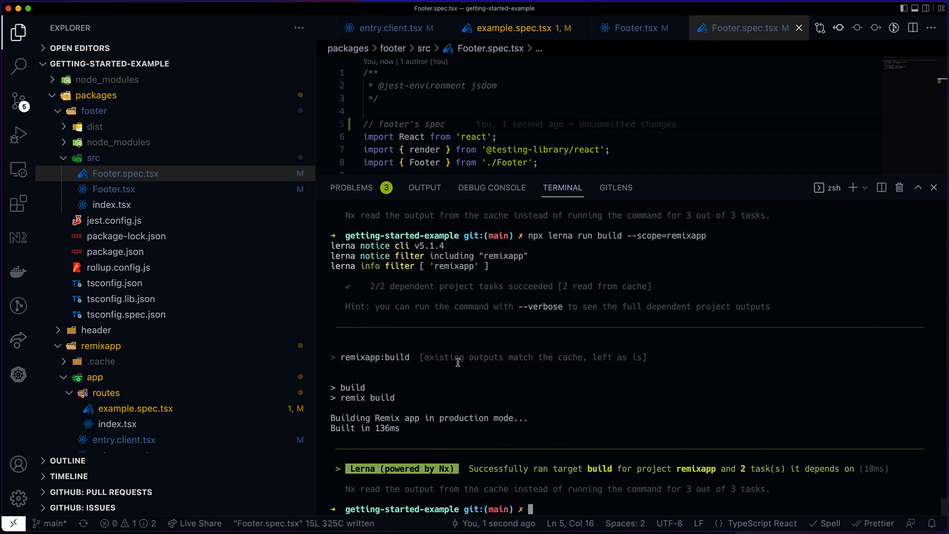
# Review nx.json, run npx lerna run test --scope=remixapp twice and hide the terminal.
pyautogui.write('nxj')
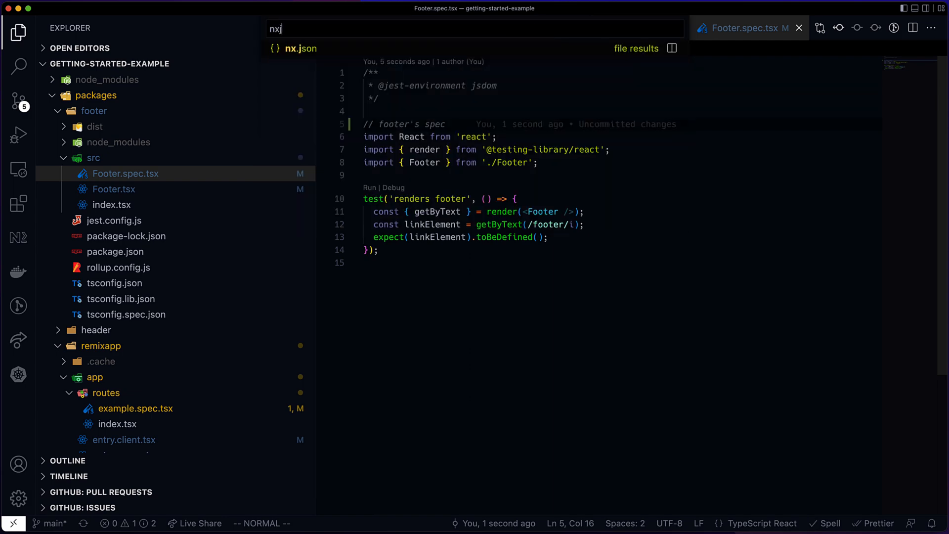
pyautogui.click(301, 48)
pyautogui.write('npx lerna run test --scope=remixapp')
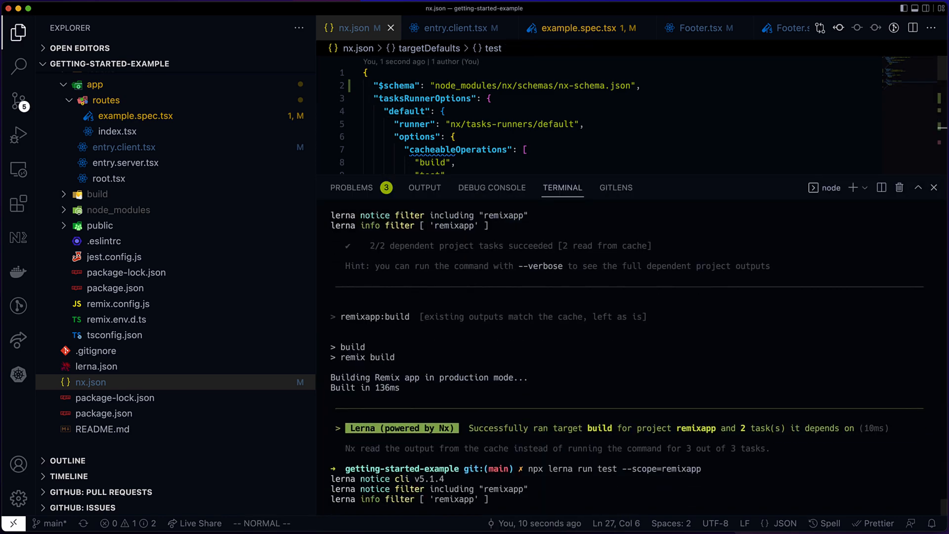
pyautogui.scroll(-3)
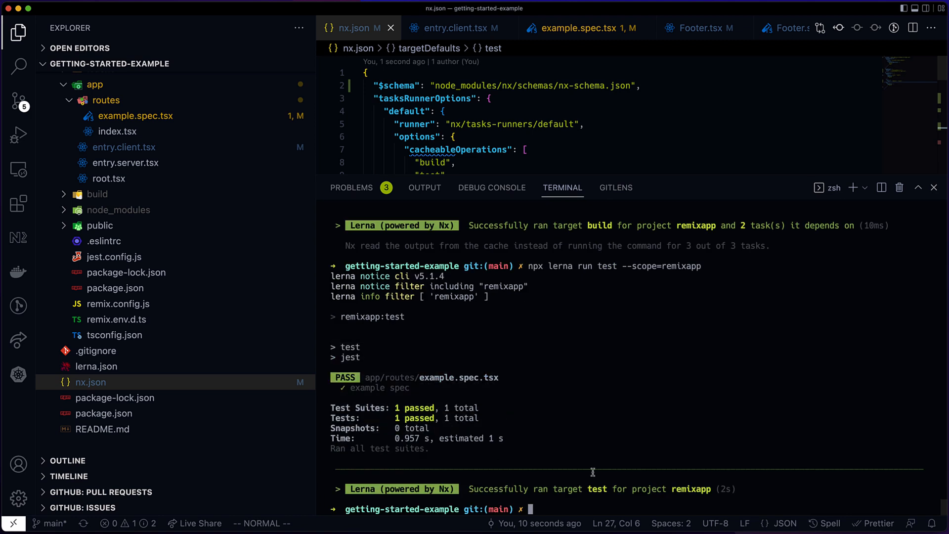
pyautogui.scroll(-3)
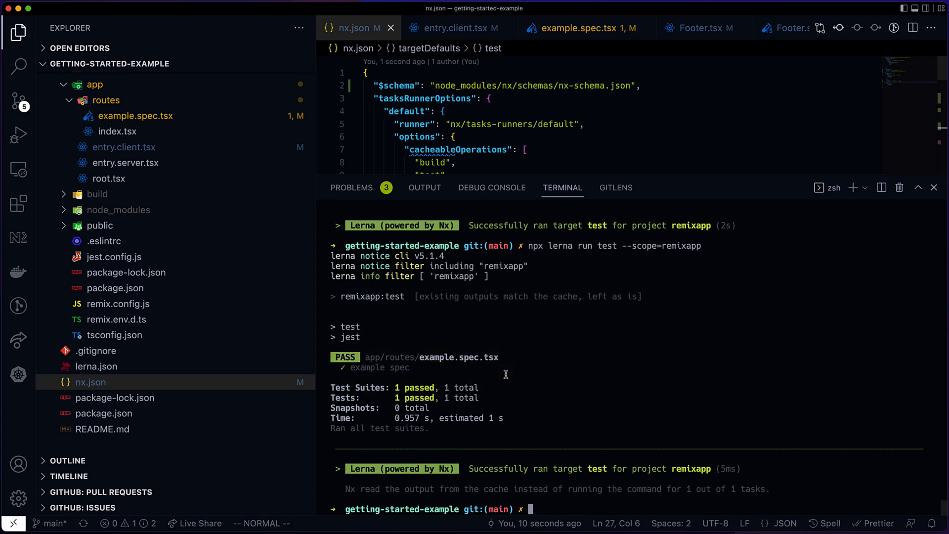
pyautogui.moveTo(934, 188)
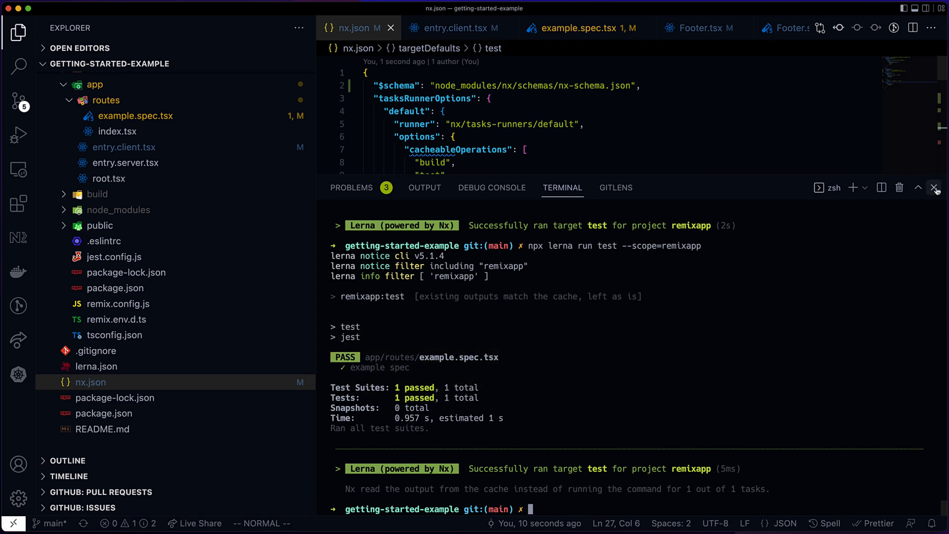
pyautogui.click(935, 188)
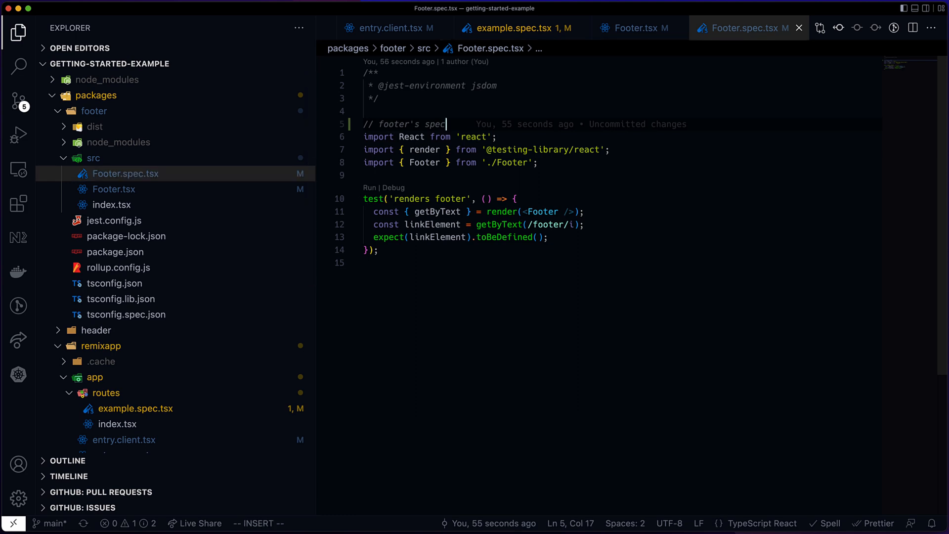
# Append !!! to the Footer.spec.tsx comment and !! to the Footer.tsx comment, then review the rerun tests.
pyautogui.write('!!!')
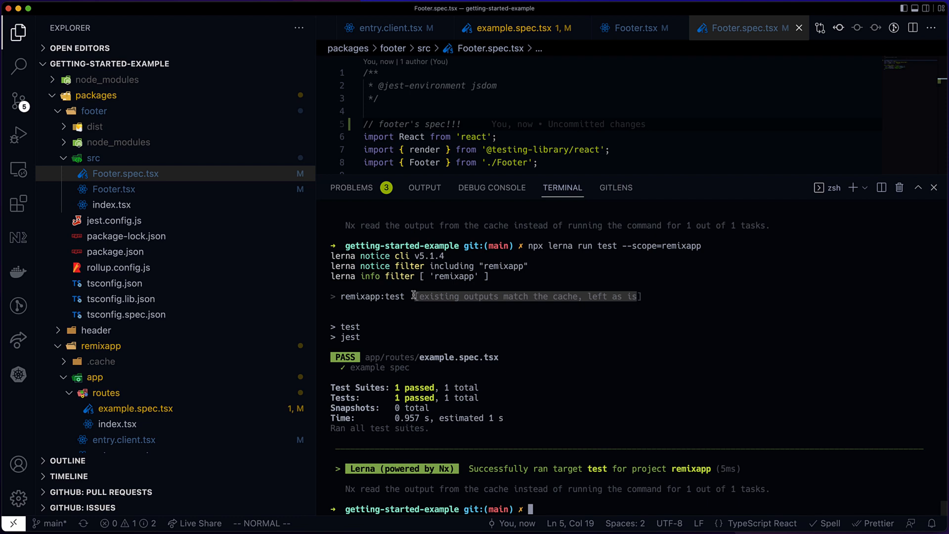
pyautogui.moveTo(145, 197)
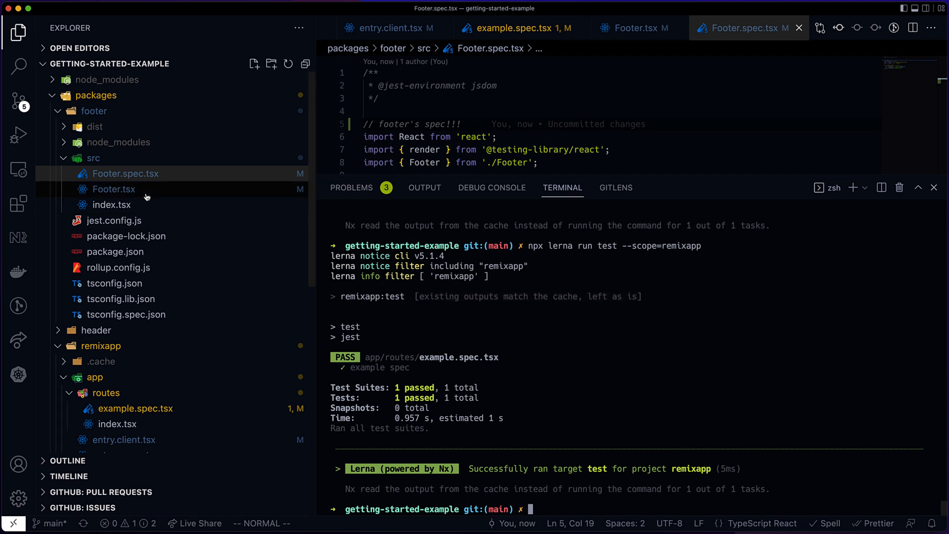
pyautogui.click(114, 189)
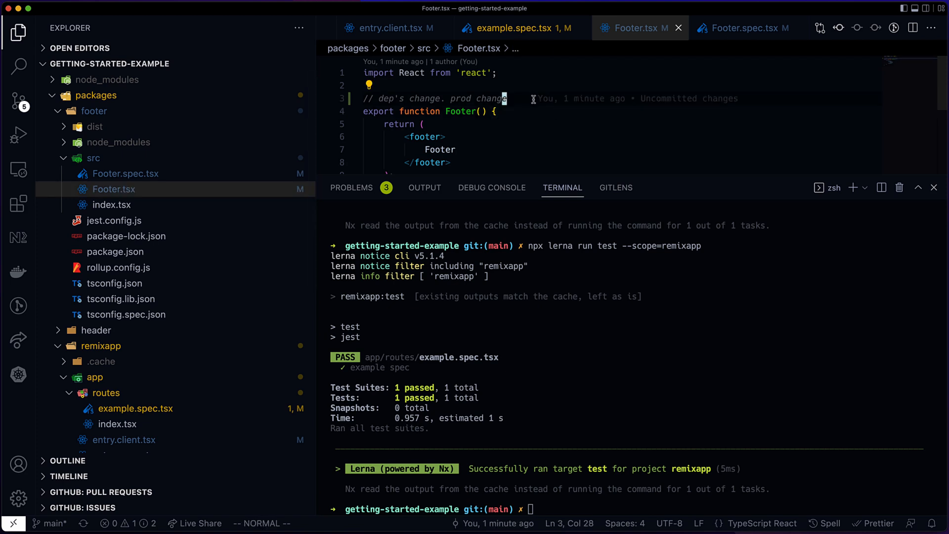
pyautogui.write('!!!')
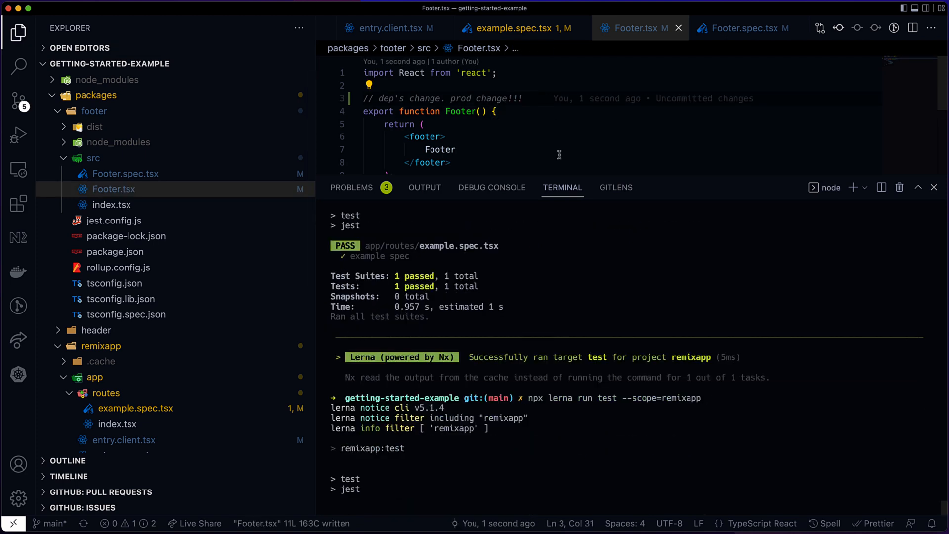
pyautogui.scroll(-3)
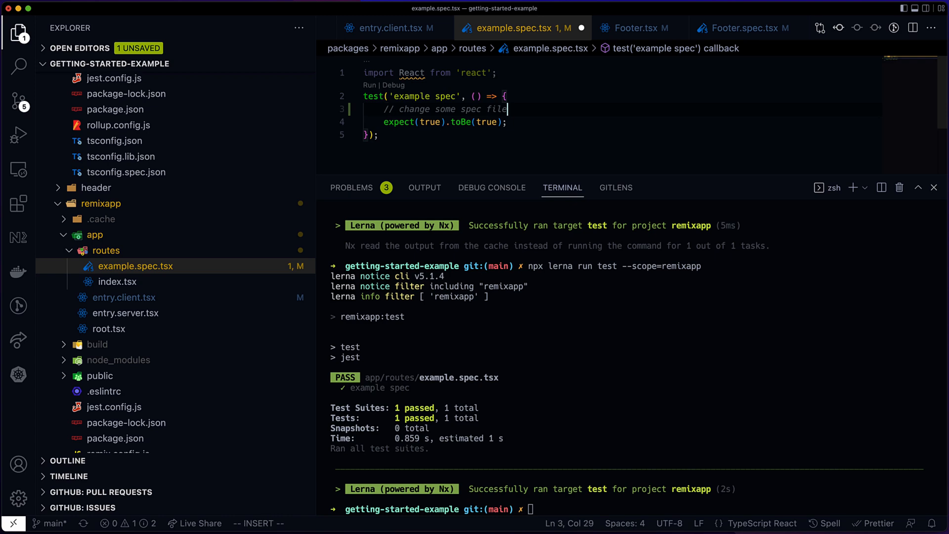
# Append !! to the example.spec.tsx comment before adding the footer nx block.
pyautogui.write('!!')
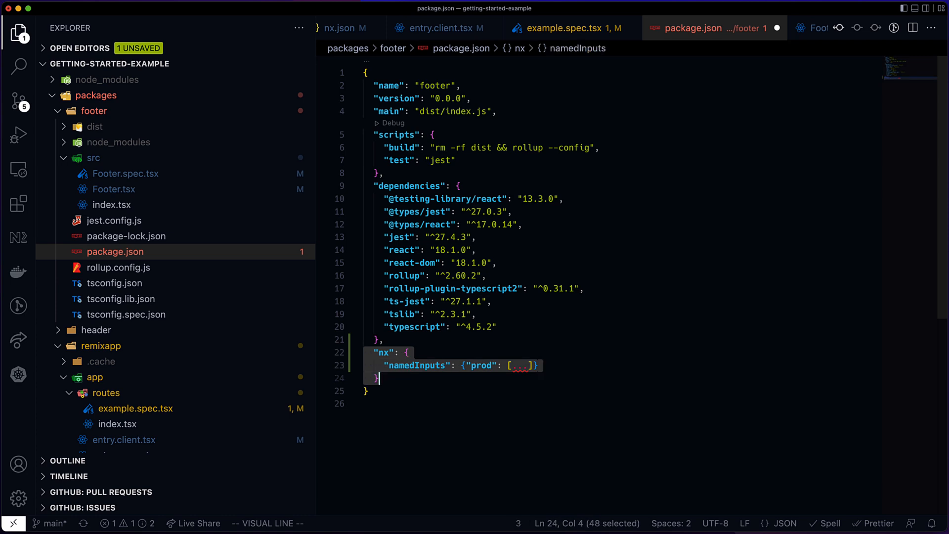
# Return to nx.json and place the cursor on the build target's inputs with ^prod.
pyautogui.click(350, 27)
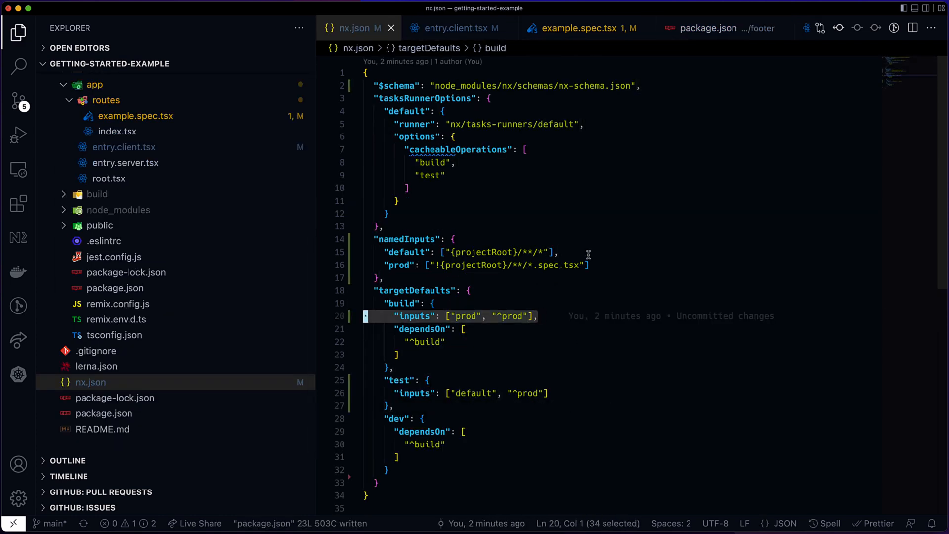
pyautogui.click(519, 317)
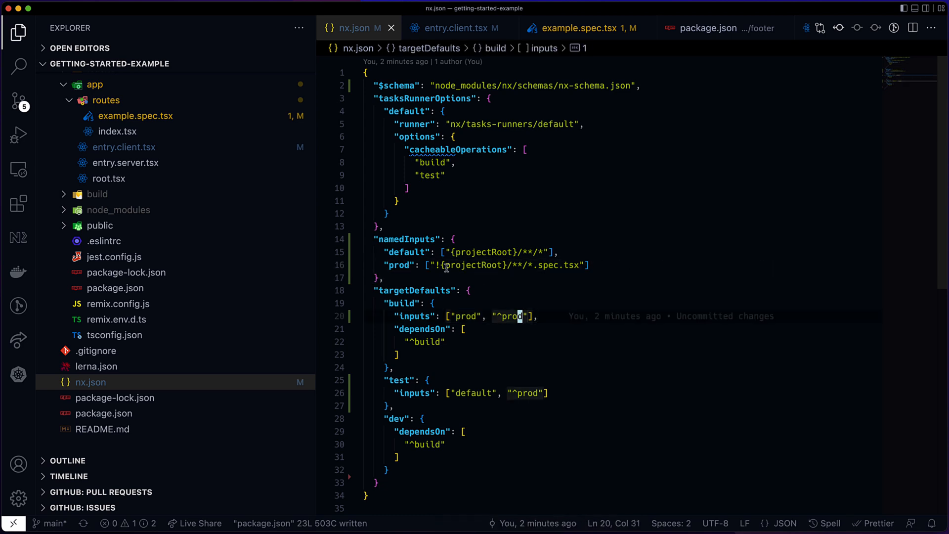
pyautogui.moveTo(573, 346)
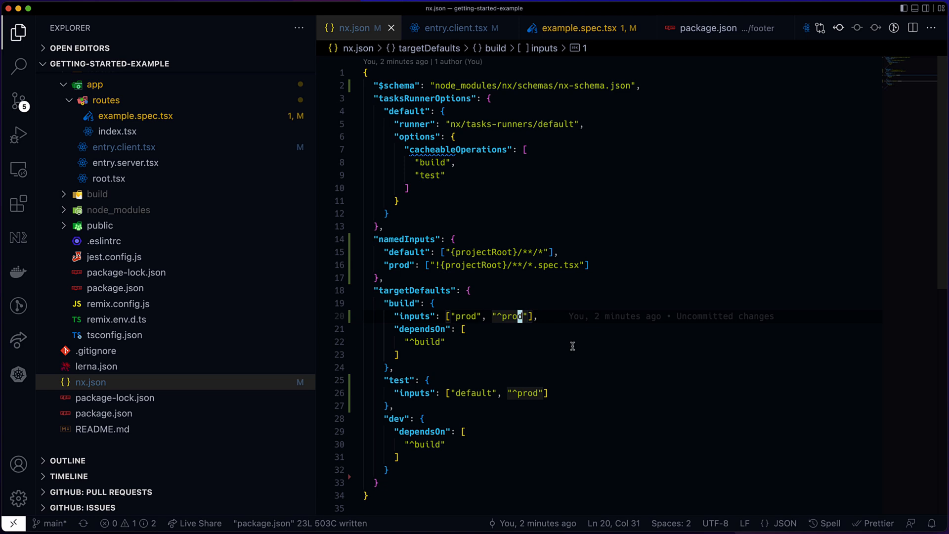
pyautogui.click(432, 302)
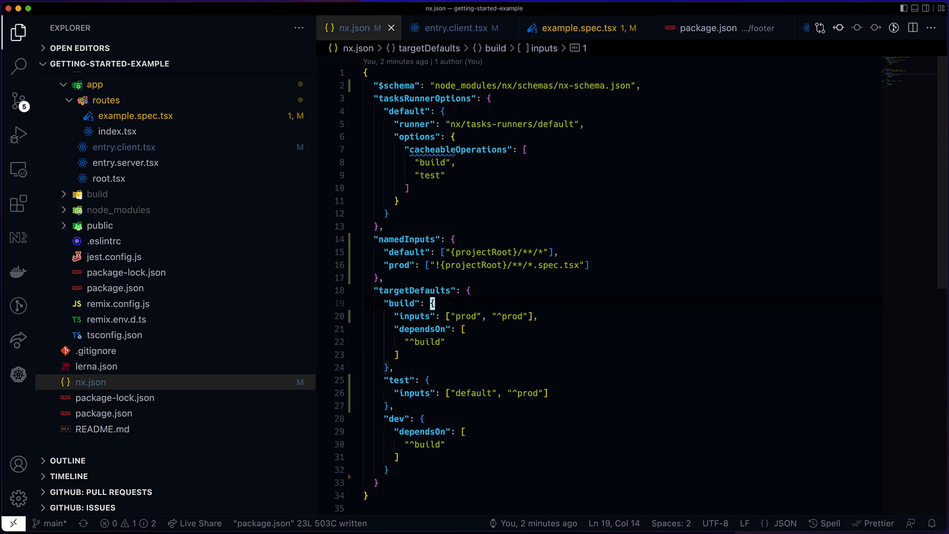
# Draft a {workspaceRoot}/some-share entry in build inputs before reverting to add globals.
pyautogui.write(', "{workspaceRo')
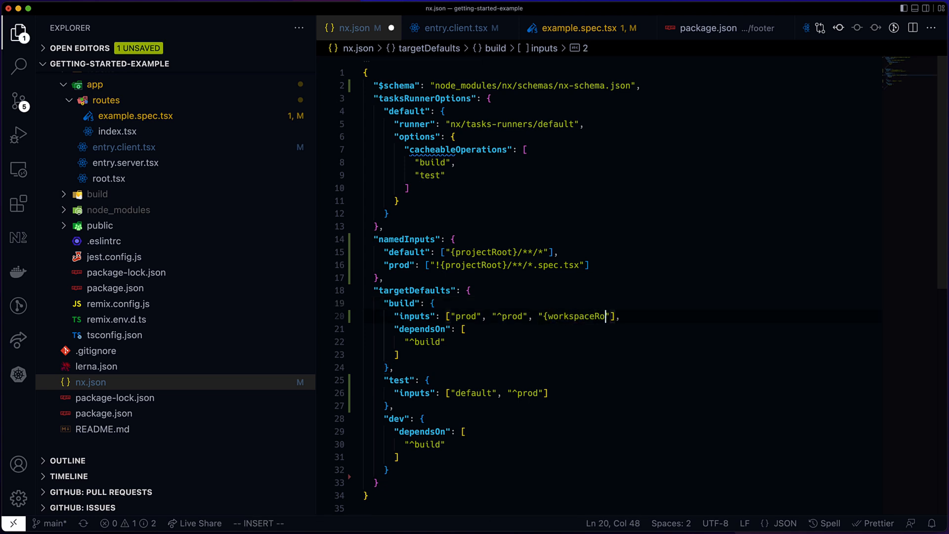
pyautogui.write('/some-share')
pyautogui.write('"globals": [],')
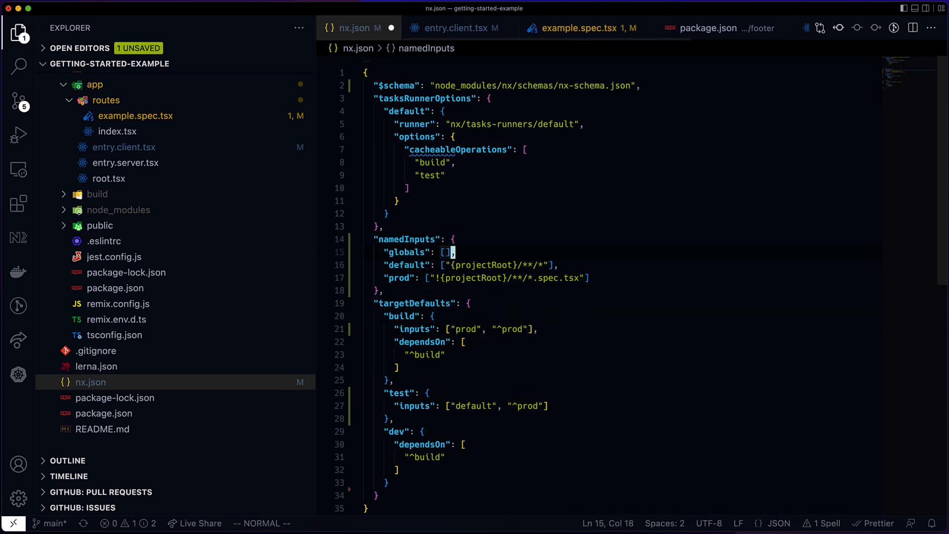
# Set globals to "{workspaceRoot}/global-config" plus a node --version runtime, and add "globals" to default.
pyautogui.write('"{workspaceRoot}/"')
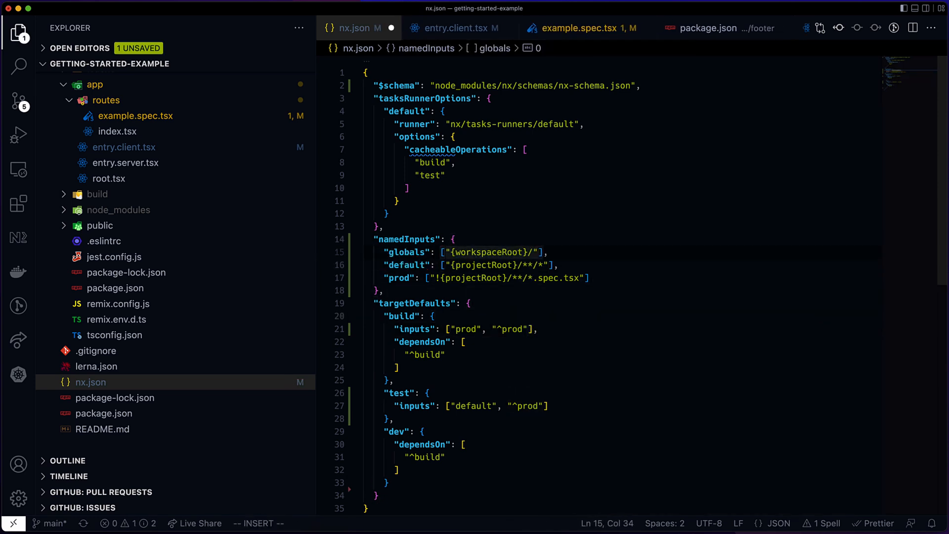
pyautogui.write('/global-config", {runtime": "node --version"')
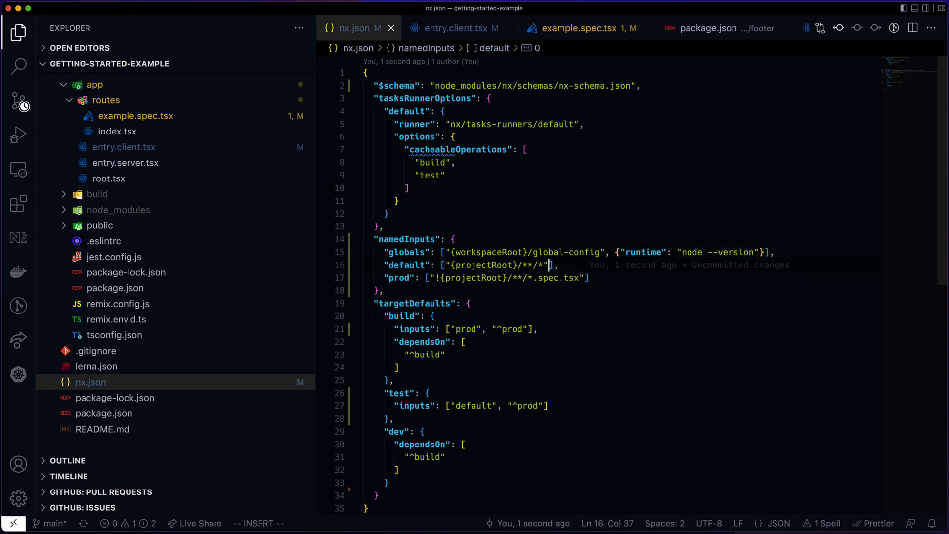
pyautogui.write(', "globals"')
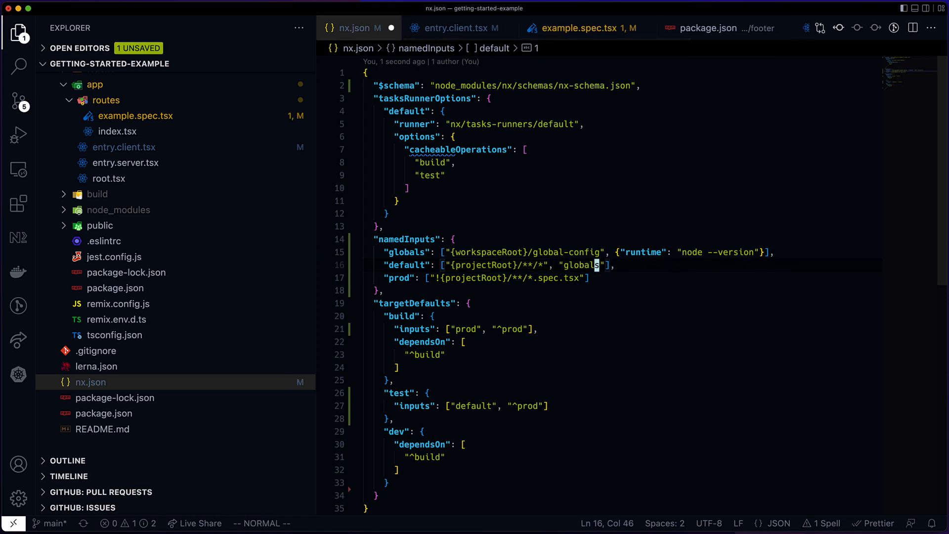